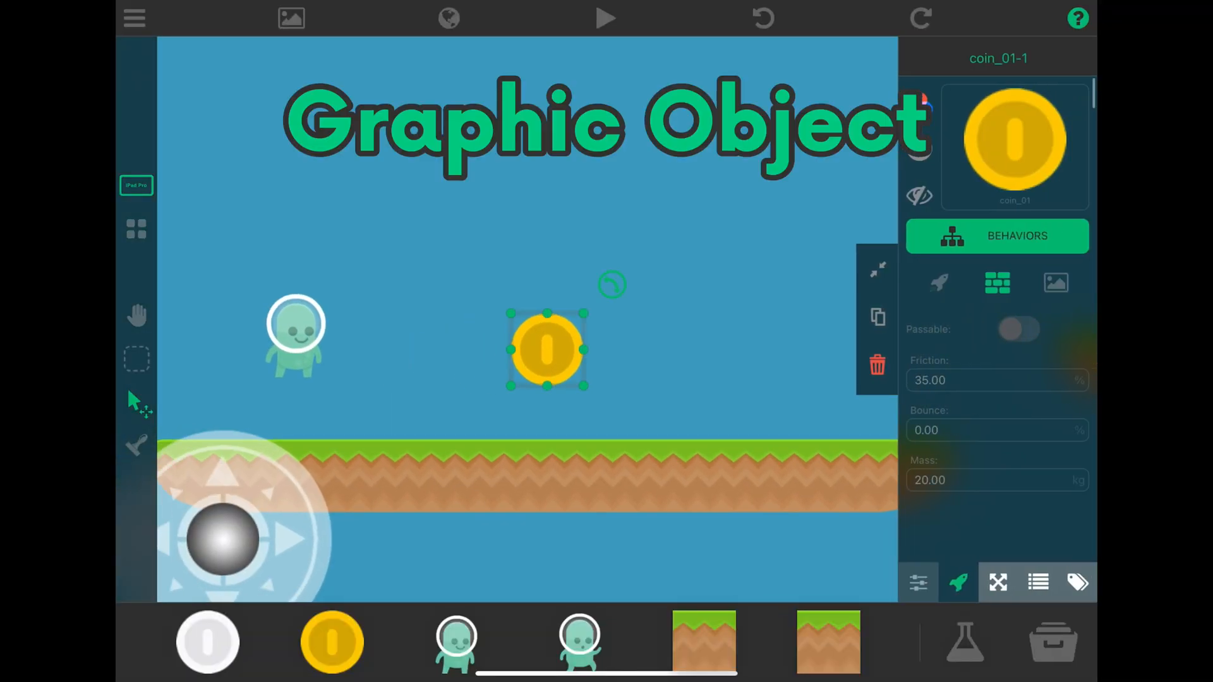
Select the gold coin and add the tag 'Collectible' in its Tags list
{"action": "left_click", "coordinate": [997, 236]}
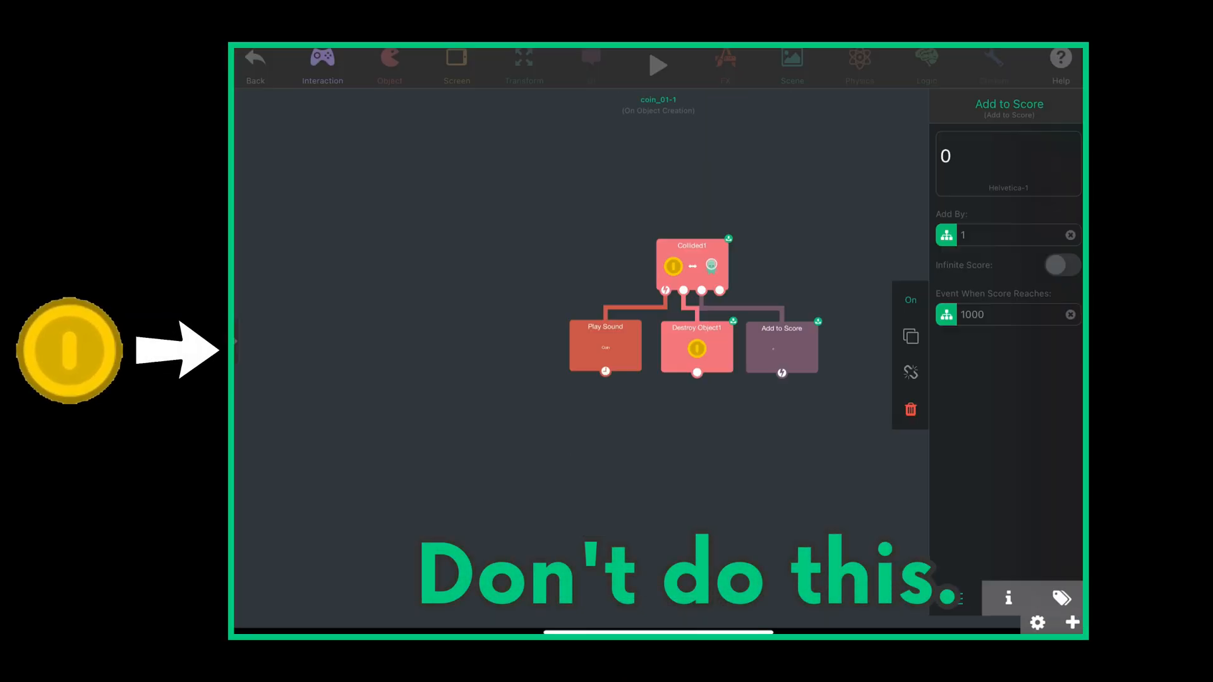
{"action": "left_click", "coordinate": [1062, 265]}
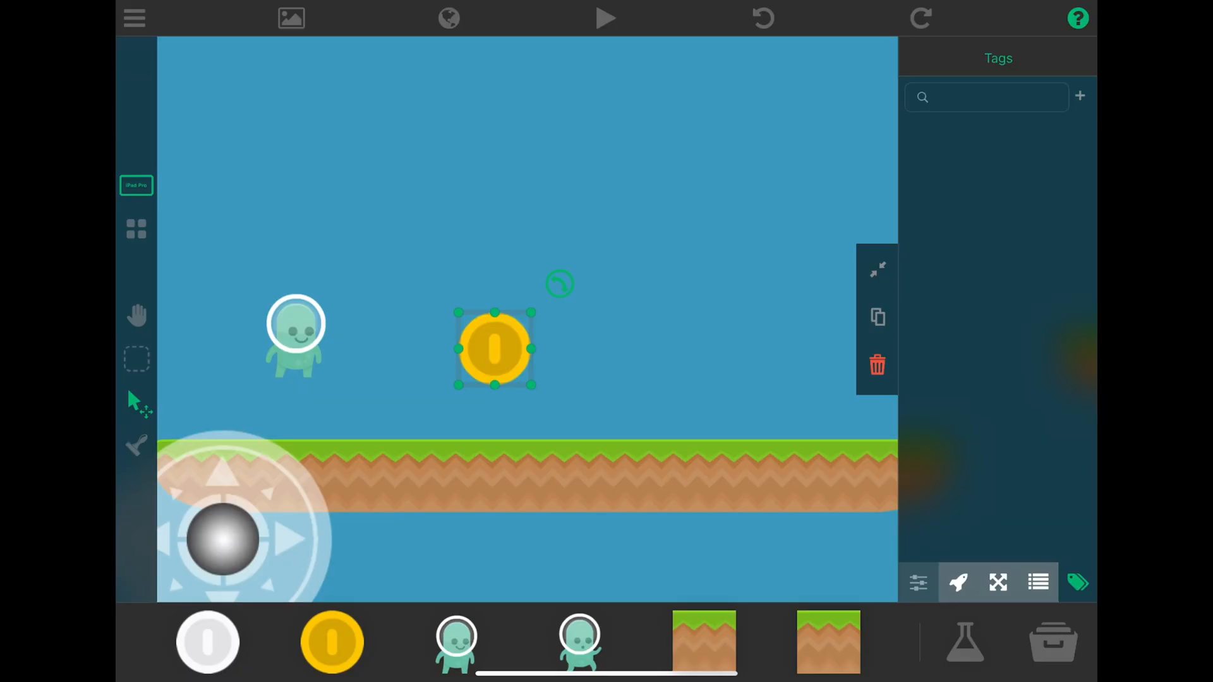
{"action": "type", "text": "Collect"}
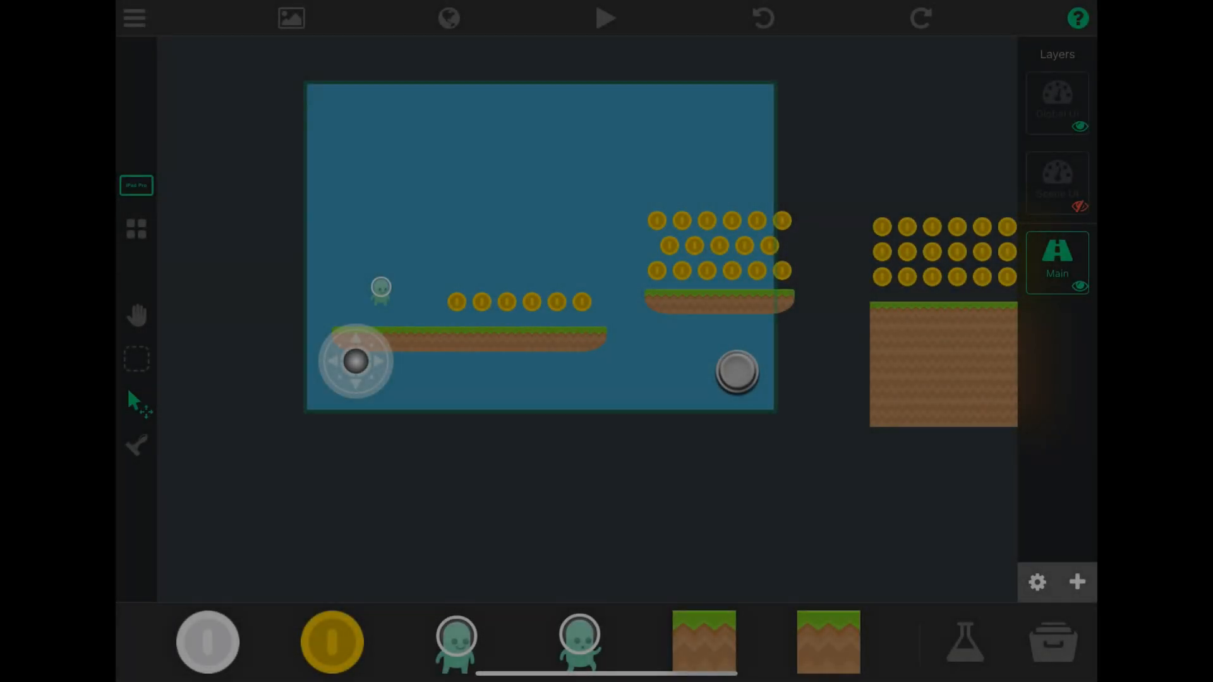
Select the green spaceman to show its properties and physics settings
{"action": "left_click", "coordinate": [380, 288]}
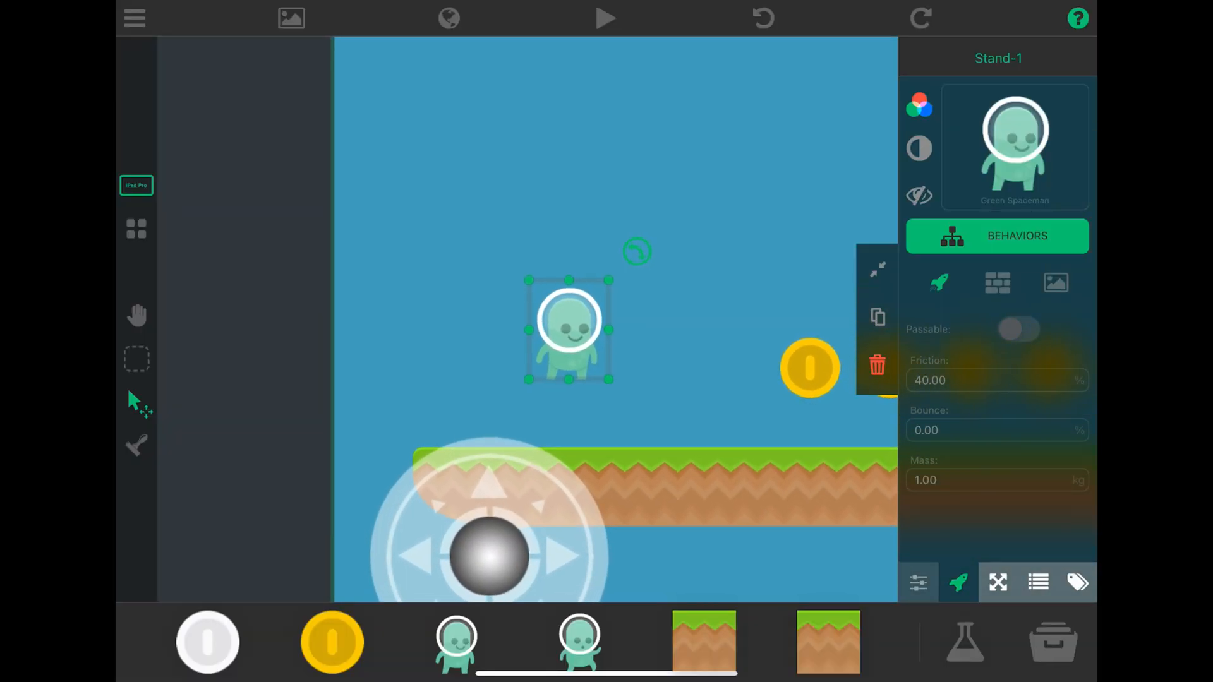
Link Collided and Started Touching to a permanent Destroy Object on the Collectible tag
{"action": "left_click", "coordinate": [997, 236]}
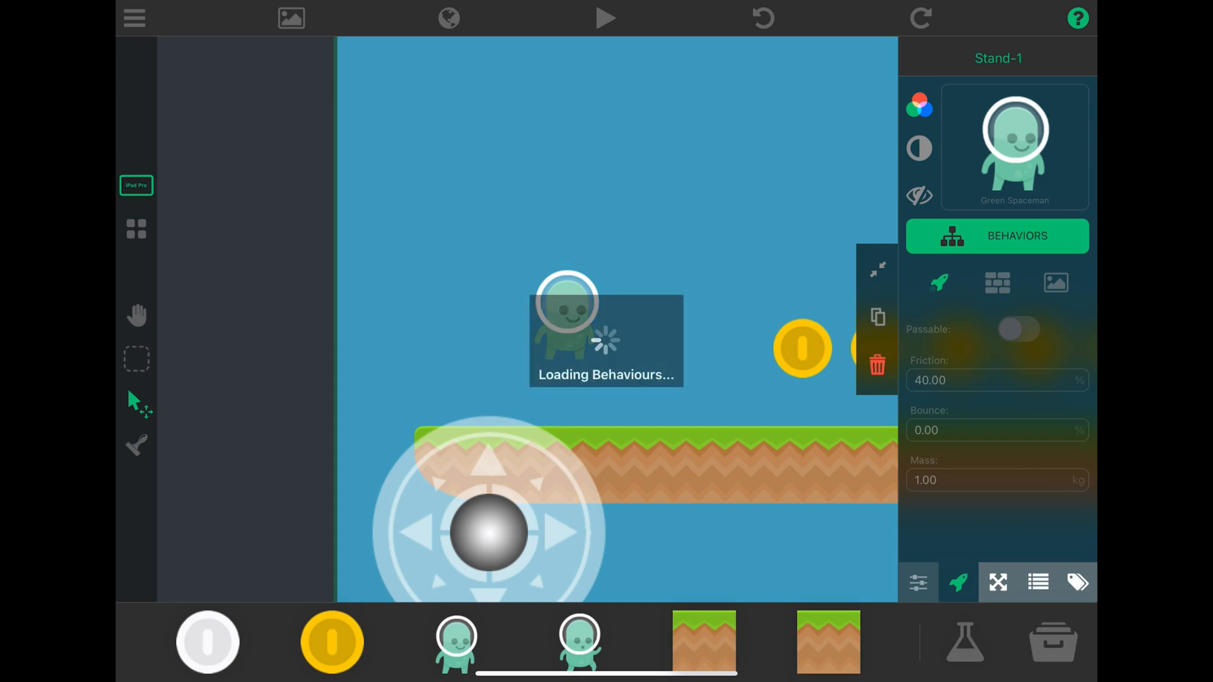
{"action": "left_click", "coordinate": [996, 235]}
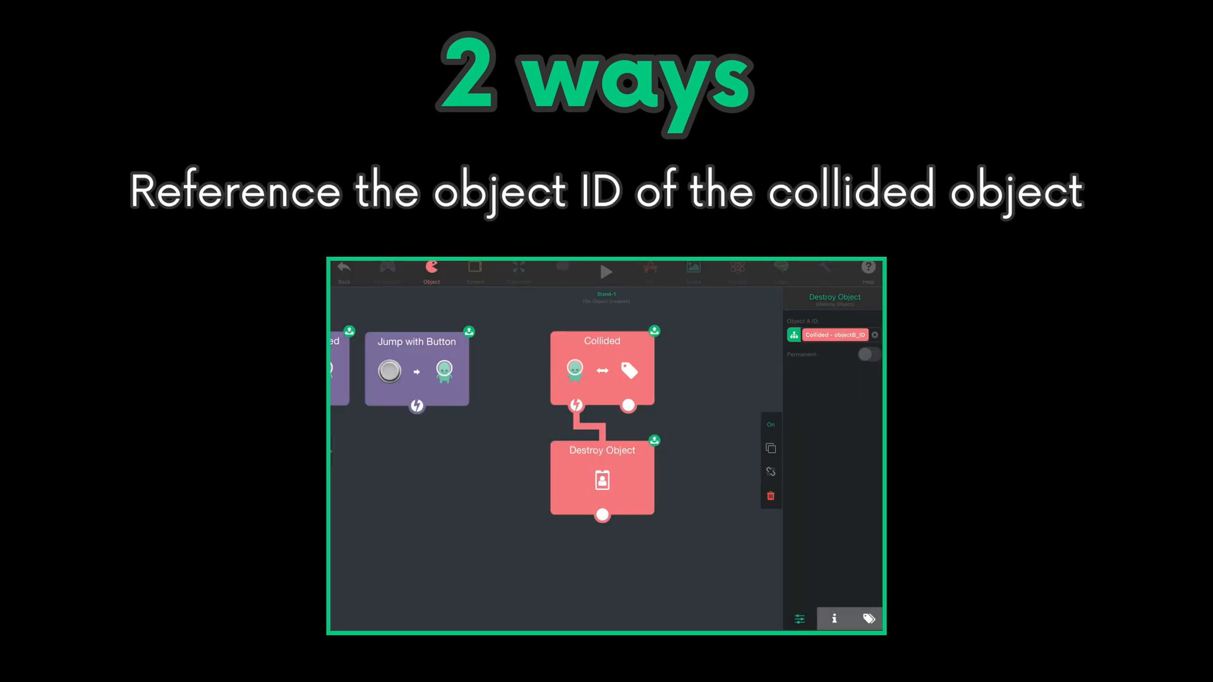
{"action": "left_click", "coordinate": [868, 616]}
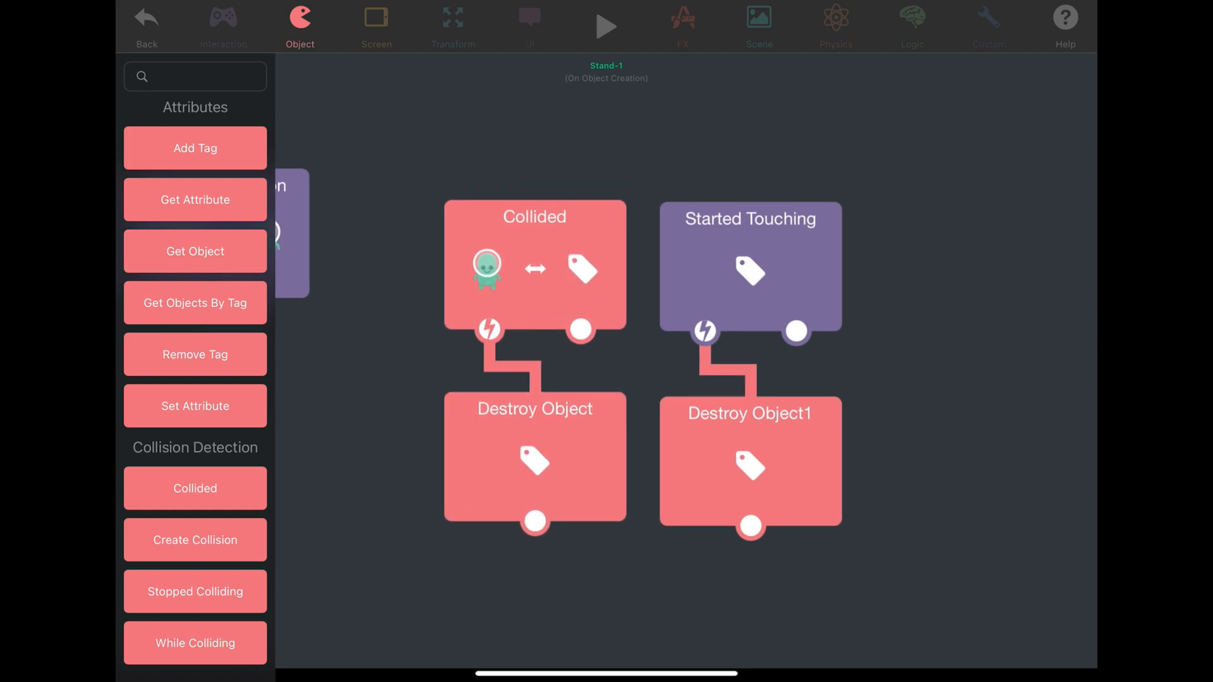
{"action": "left_click", "coordinate": [749, 465]}
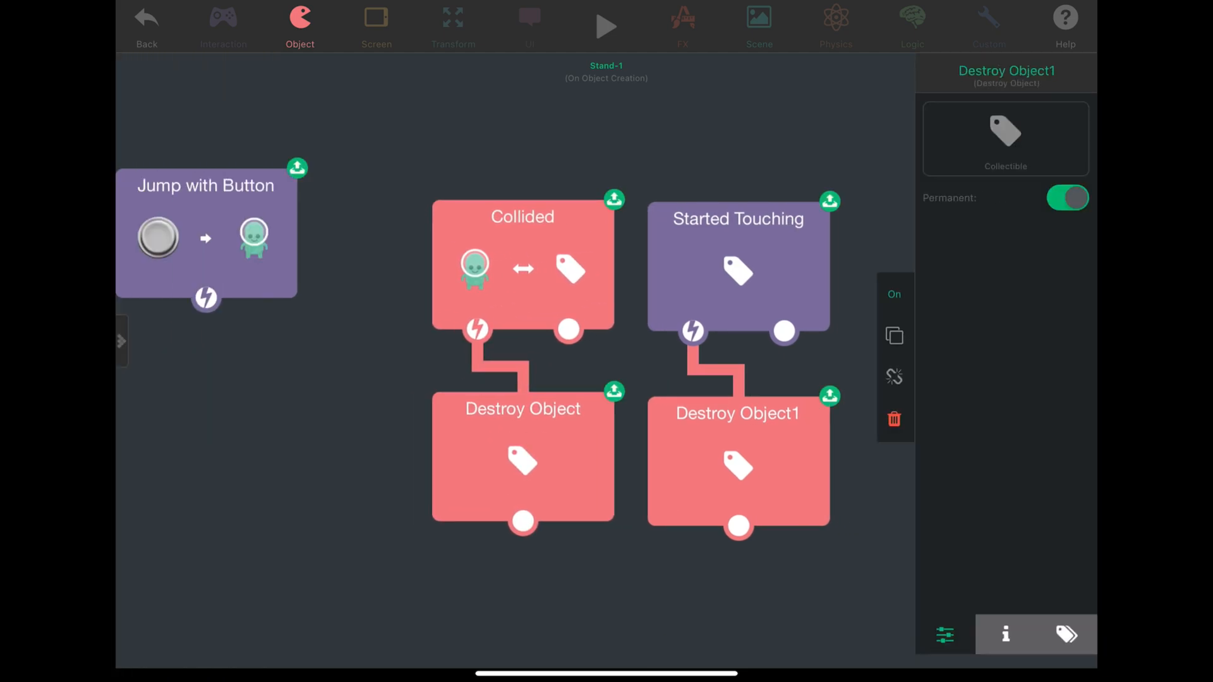
{"action": "left_click", "coordinate": [121, 341]}
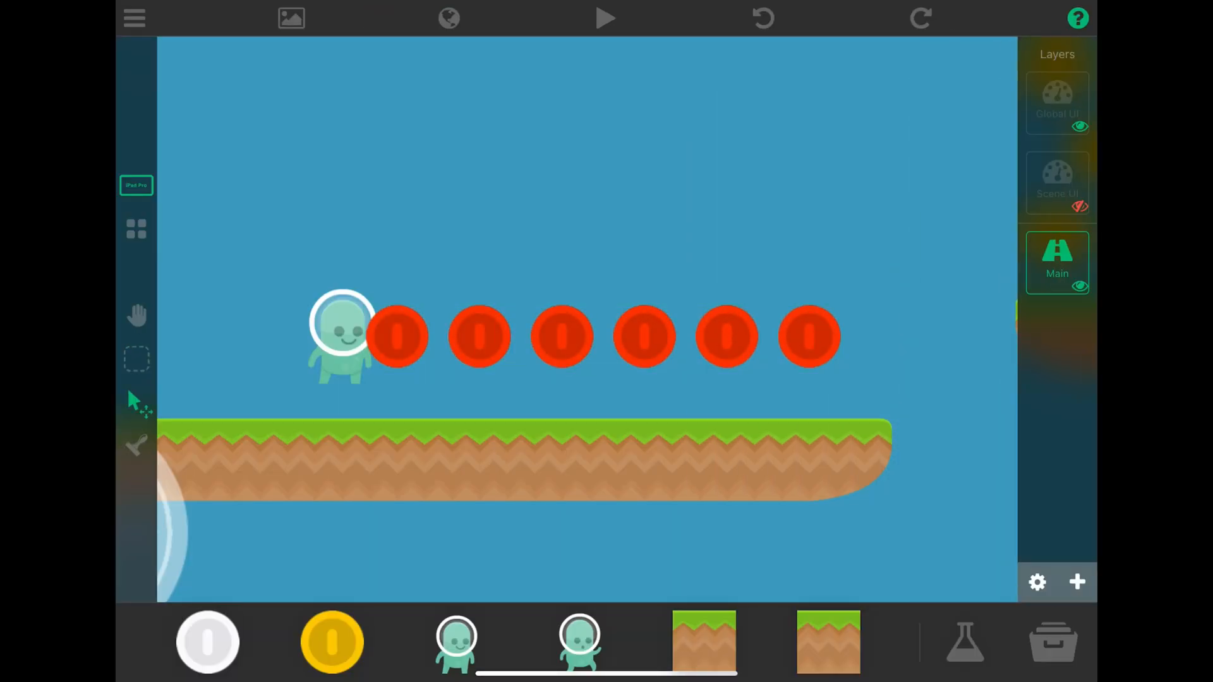
Reopen the spaceman's behavior graph and browse the FX sound-effect behaviors
{"action": "left_click", "coordinate": [605, 17]}
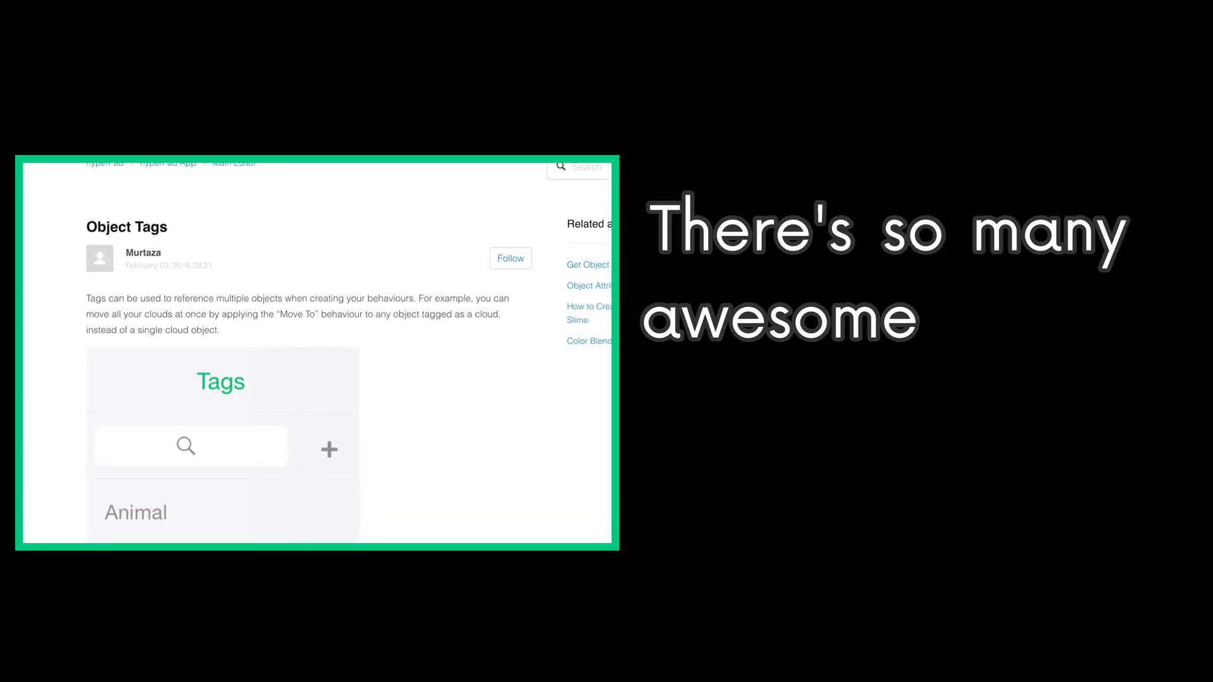
{"action": "scroll", "scroll_direction": "down", "scroll_amount": 3}
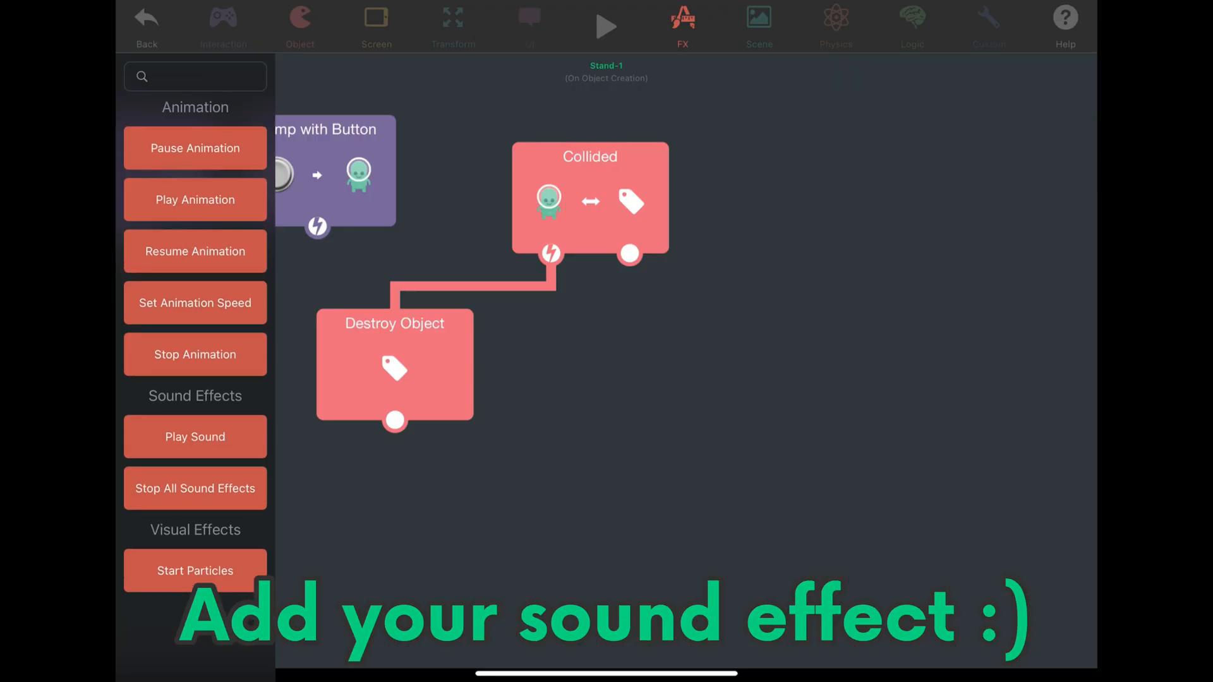
Add a Coin Play Sound and an Add to Score of 1 with Infinite Score
{"action": "left_click", "coordinate": [195, 436]}
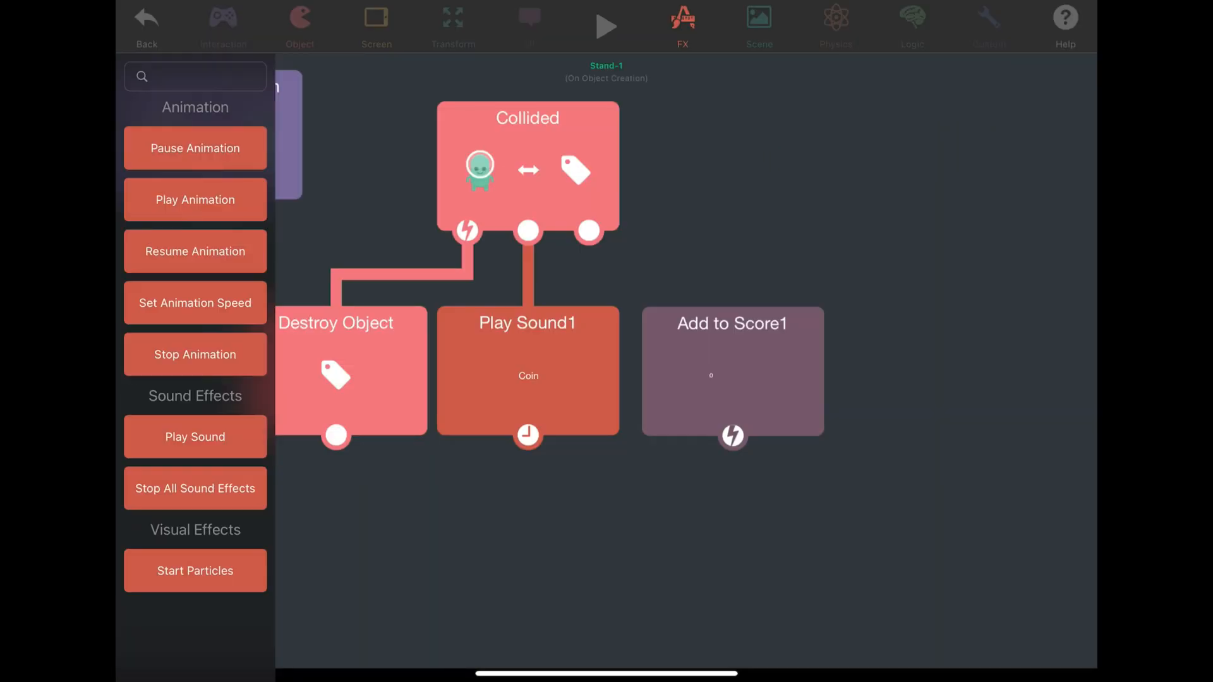
{"action": "left_click", "coordinate": [721, 372]}
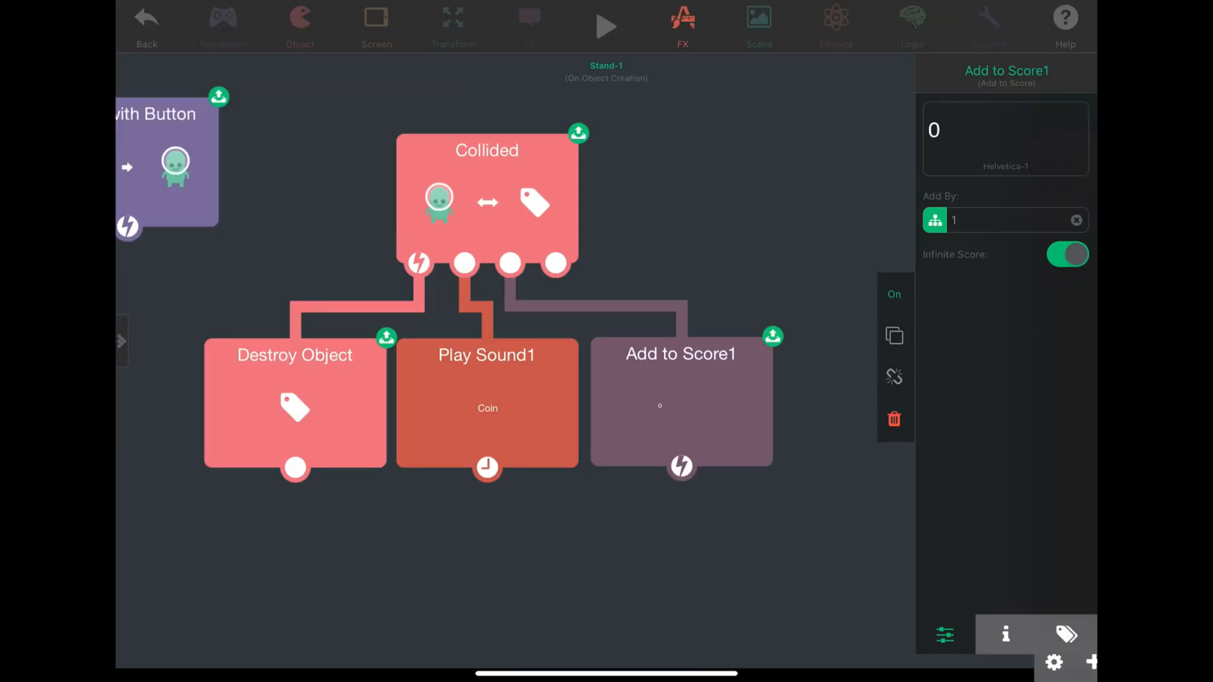
{"action": "left_click", "coordinate": [606, 24]}
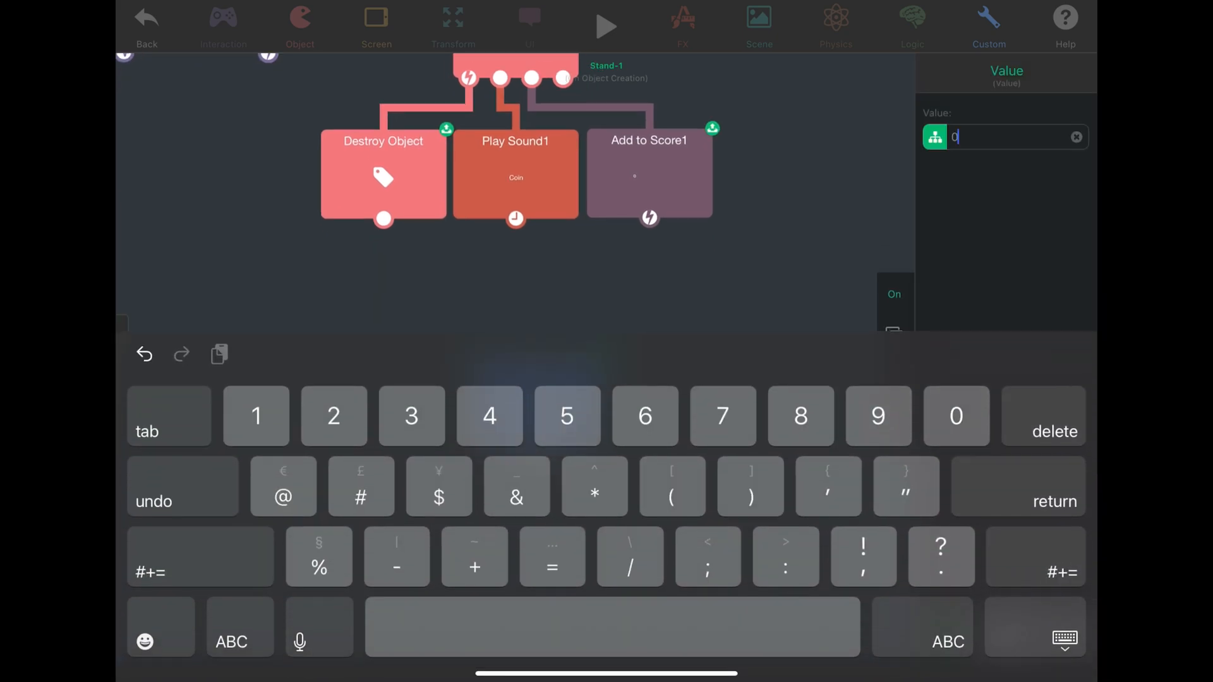
Add a Current Pitch value with +1 Add Values, a 2.5 s Wait and Set Input Field
{"action": "left_click", "coordinate": [230, 641]}
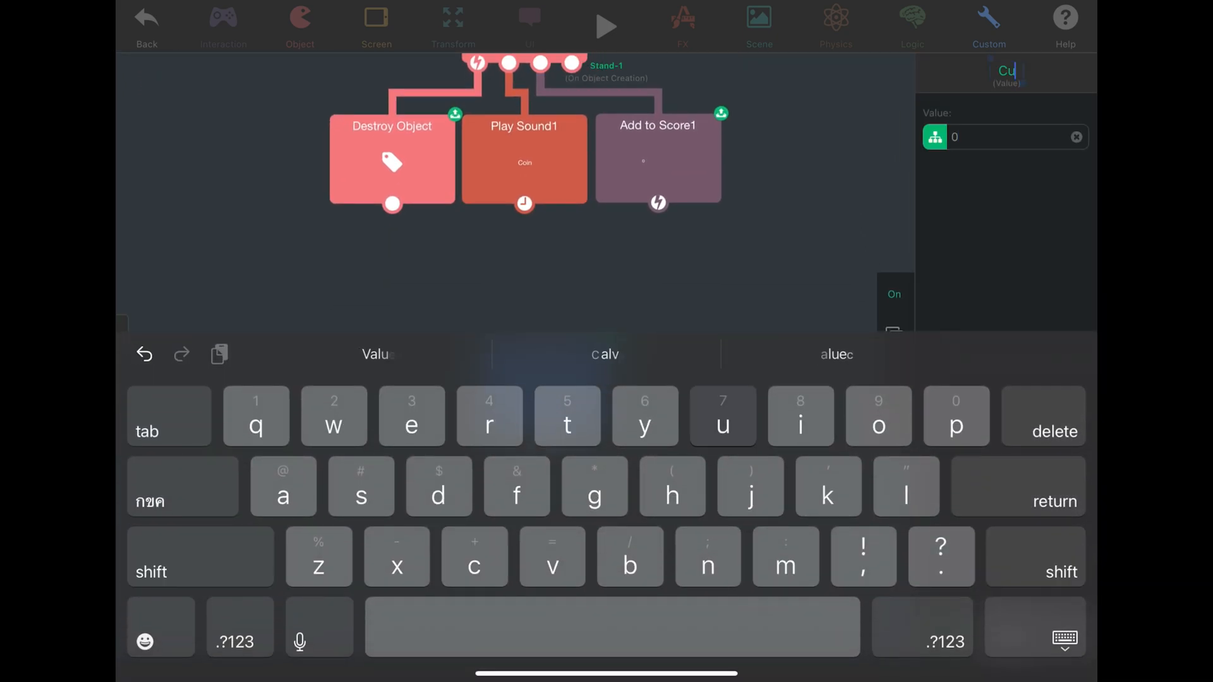
{"action": "left_click", "coordinate": [911, 23]}
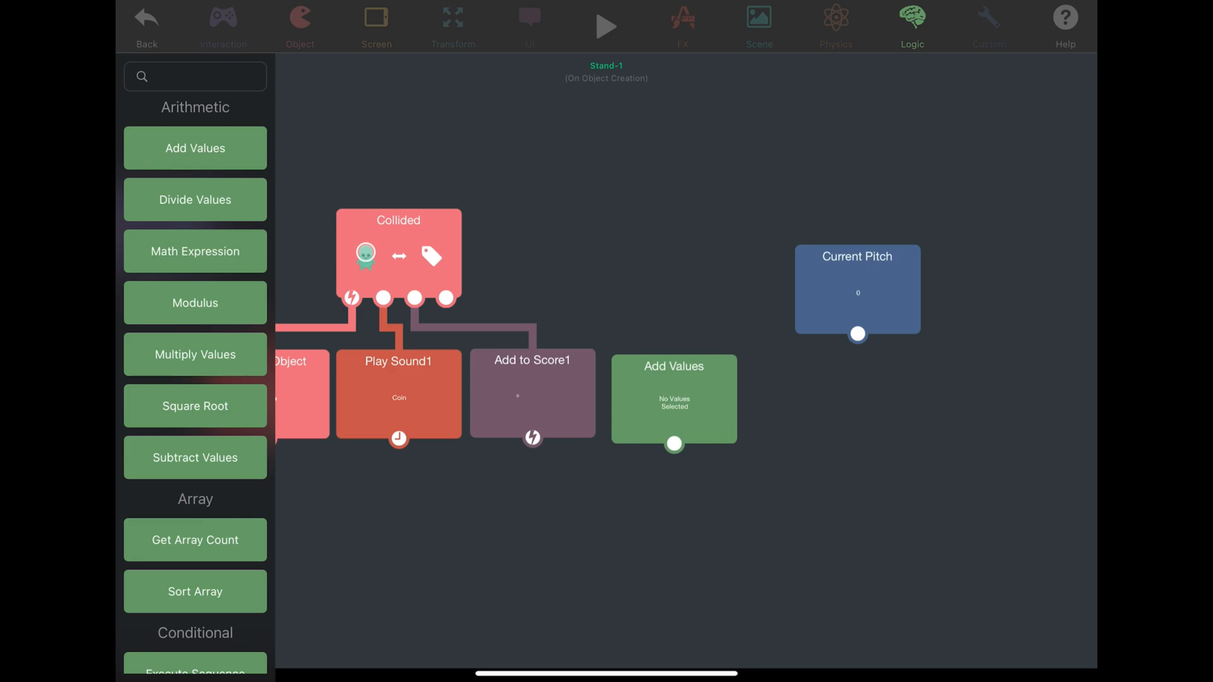
{"action": "left_click", "coordinate": [672, 399]}
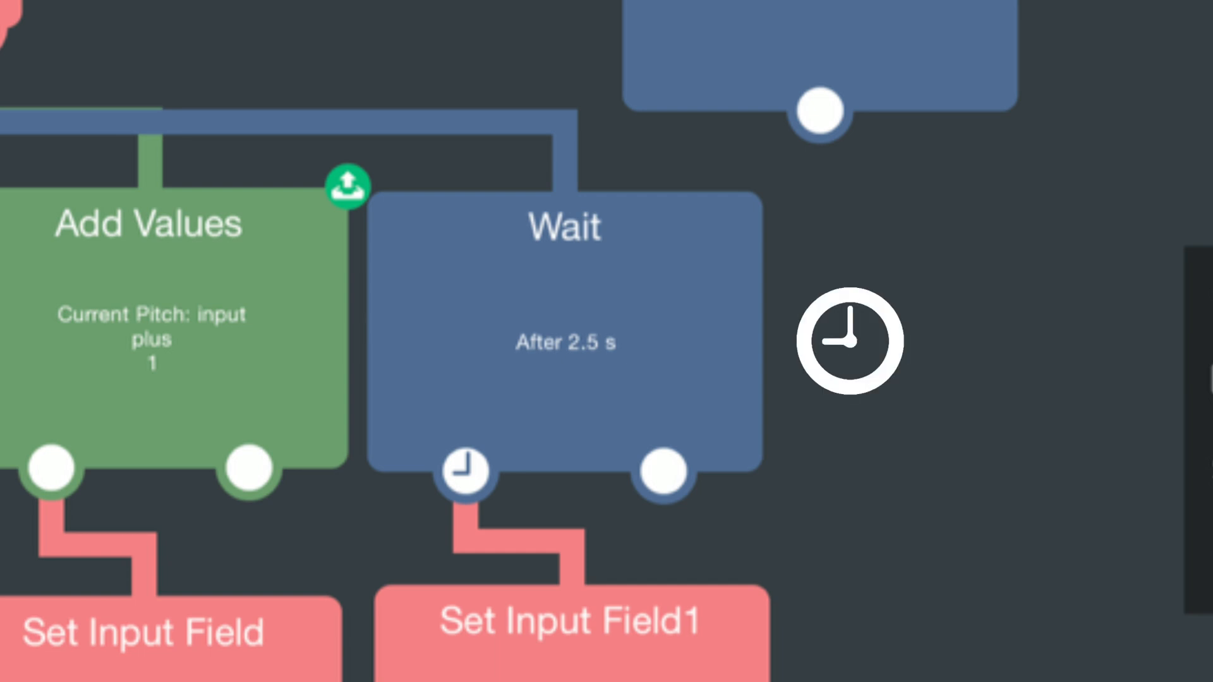
{"action": "left_click", "coordinate": [848, 341]}
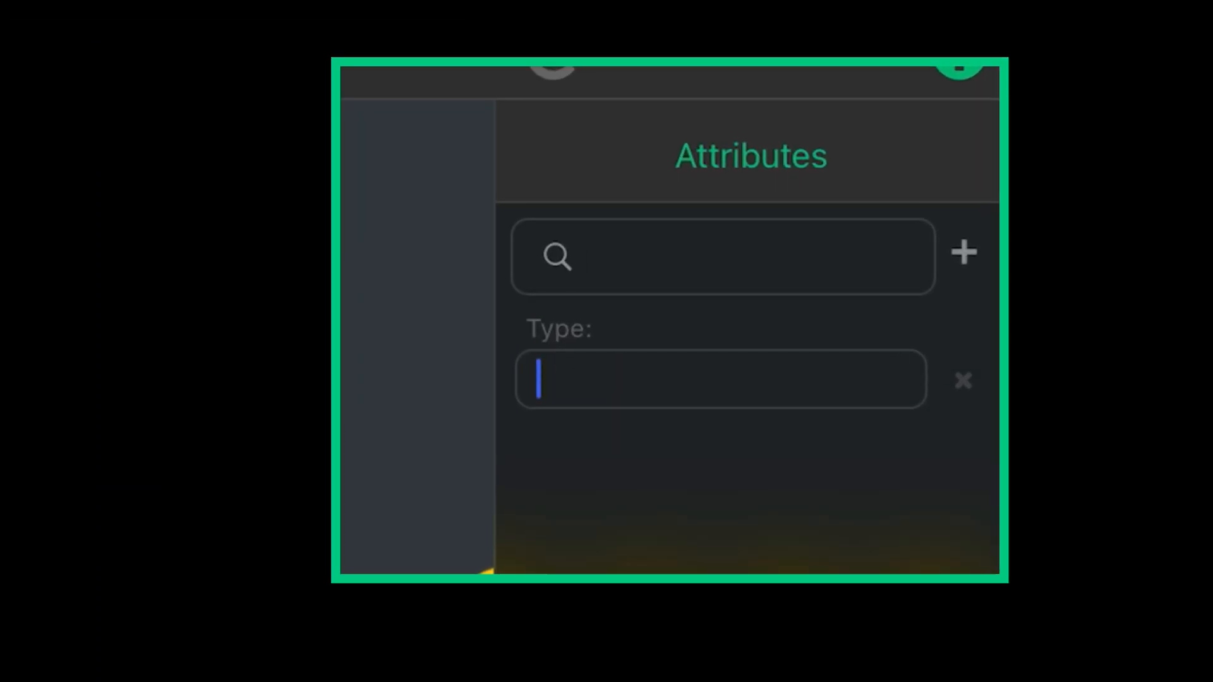
Give red coins attribute Type 'Red' and add a Get Attribute behavior for the bonus
{"action": "type", "text": "Red"}
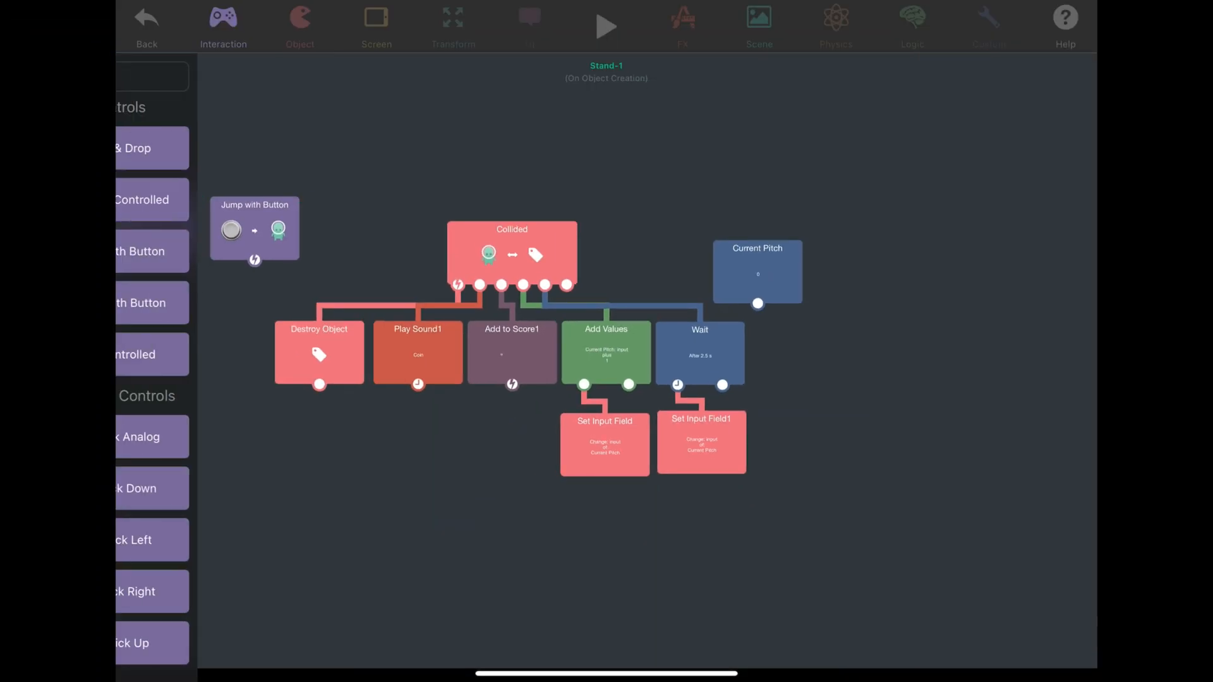
{"action": "left_click", "coordinate": [299, 24]}
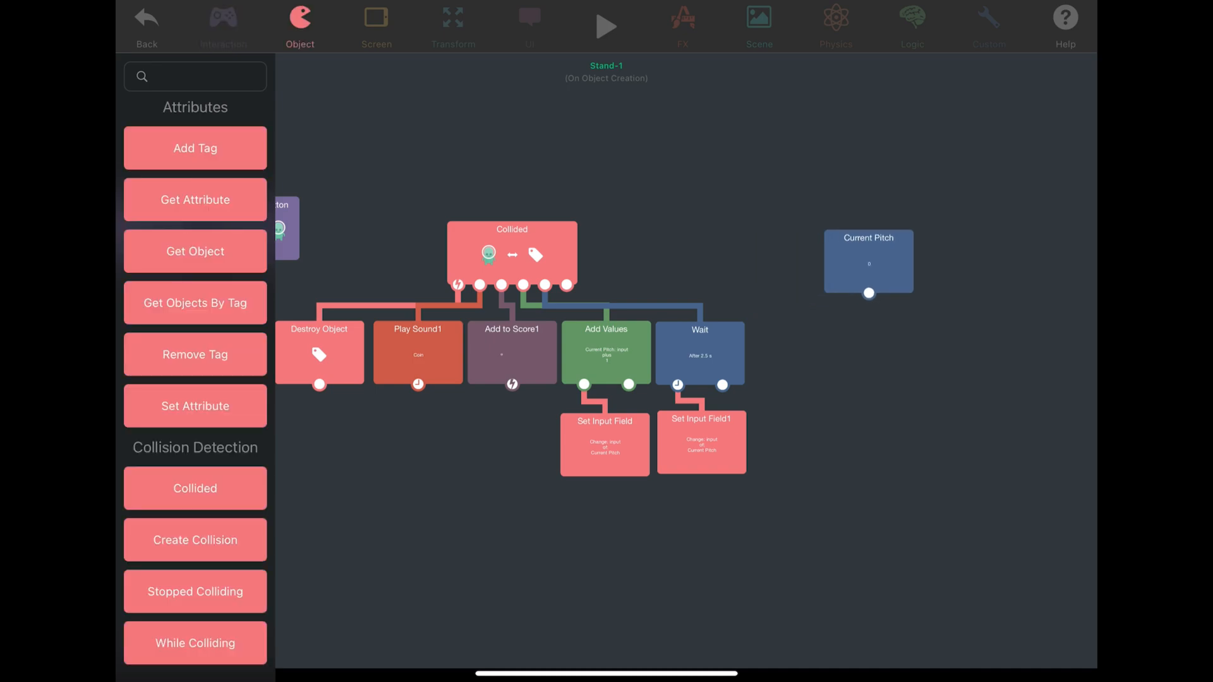
{"action": "left_click", "coordinate": [194, 200]}
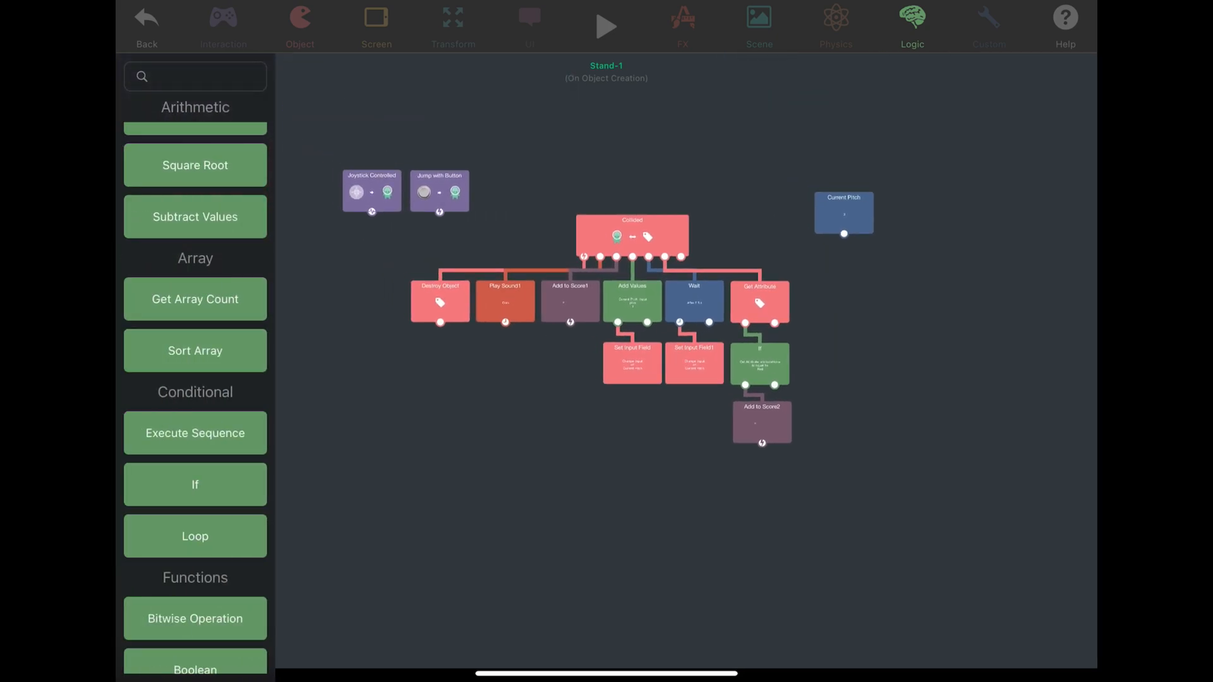
{"action": "left_click", "coordinate": [606, 25]}
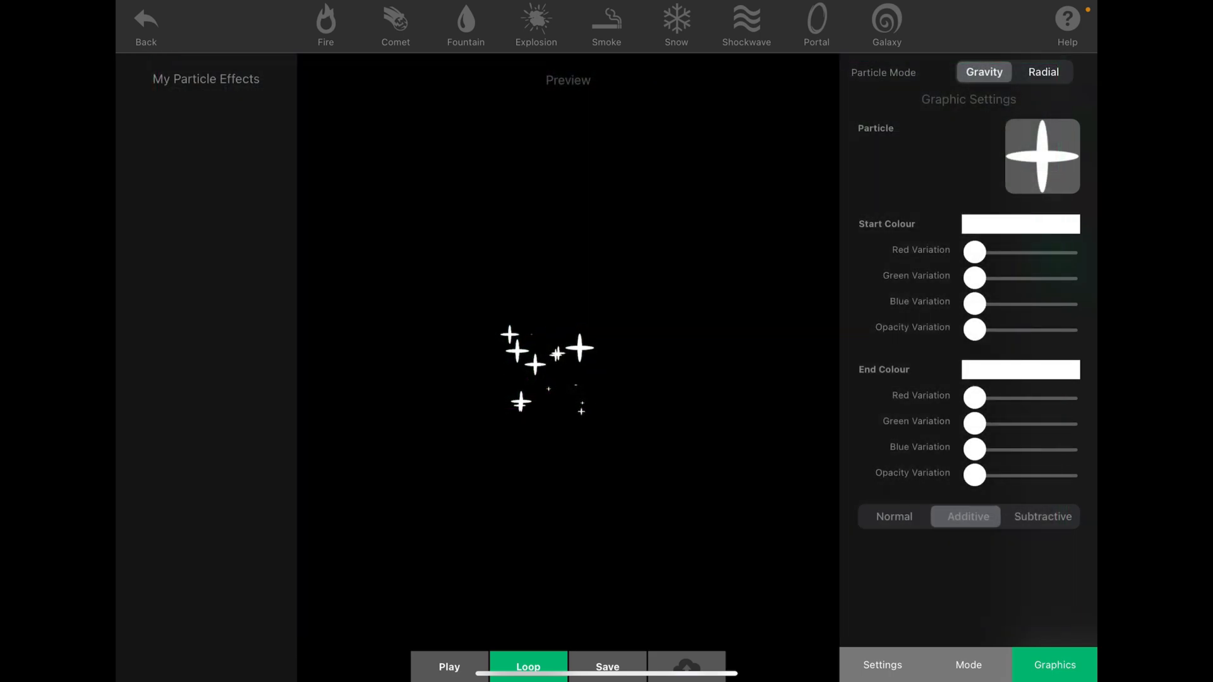
Save the white star sparkle particle with additive blending and return to the behaviors
{"action": "left_click", "coordinate": [882, 665]}
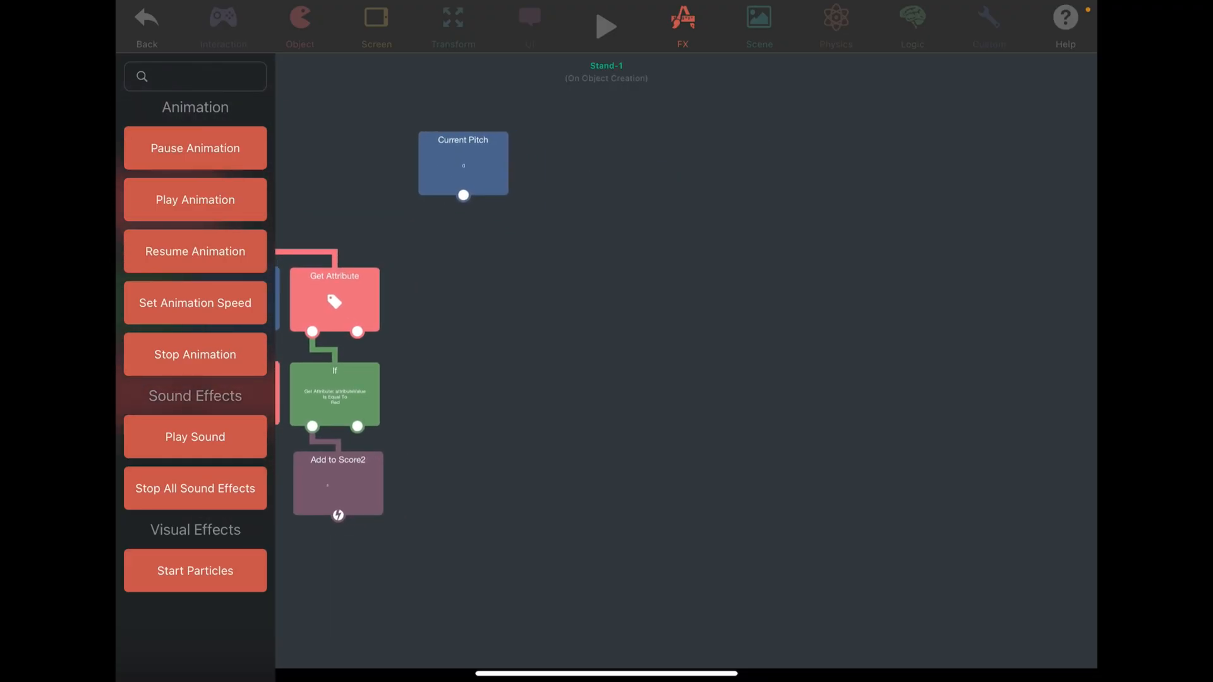
Add Start Particles using the Shiny effect on Collectible objects, then playtest the level
{"action": "left_click", "coordinate": [196, 571]}
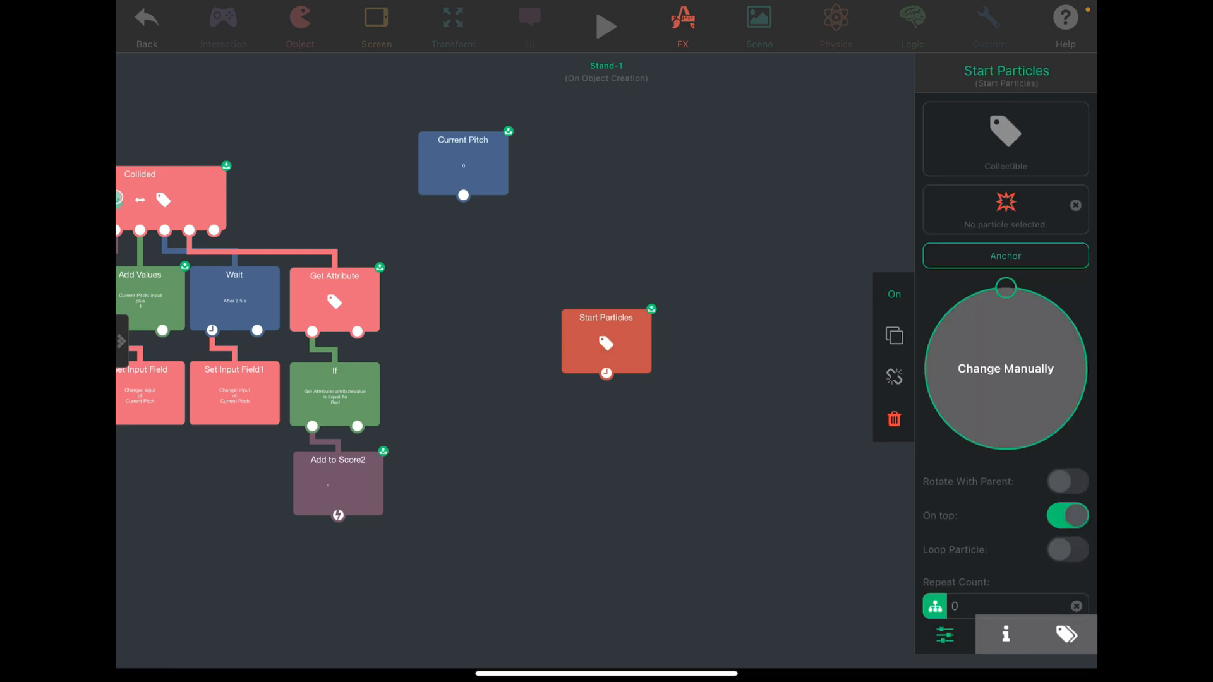
{"action": "left_click", "coordinate": [1006, 209]}
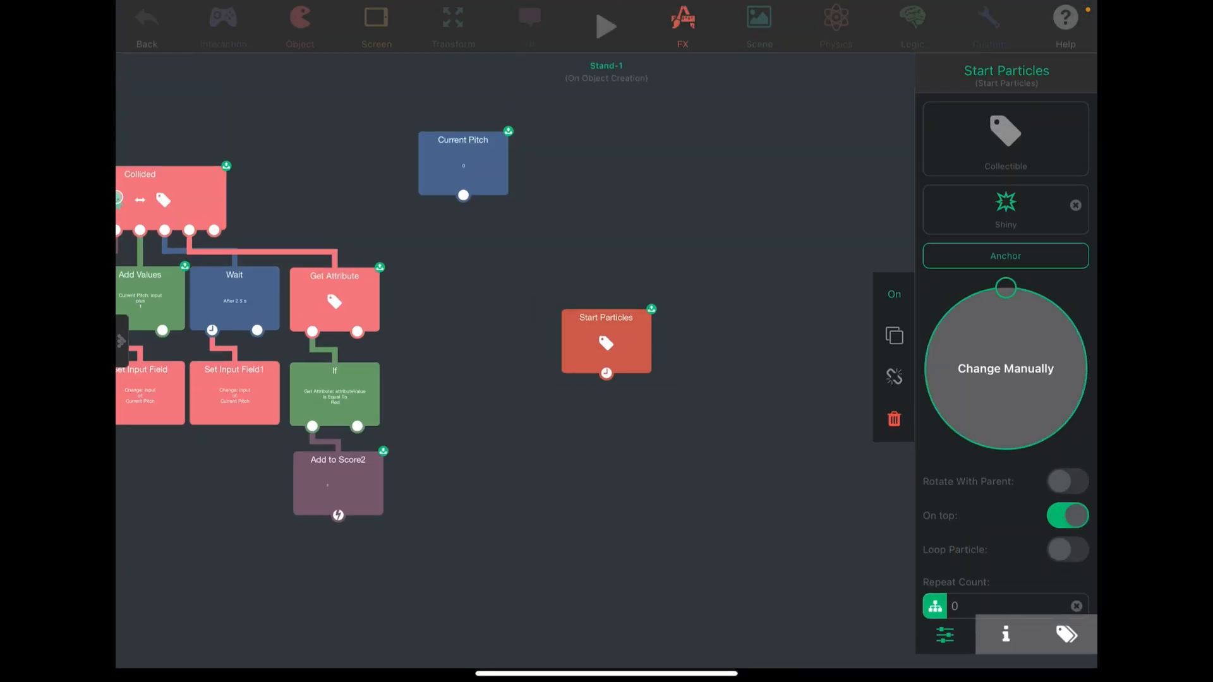
{"action": "left_click", "coordinate": [606, 26]}
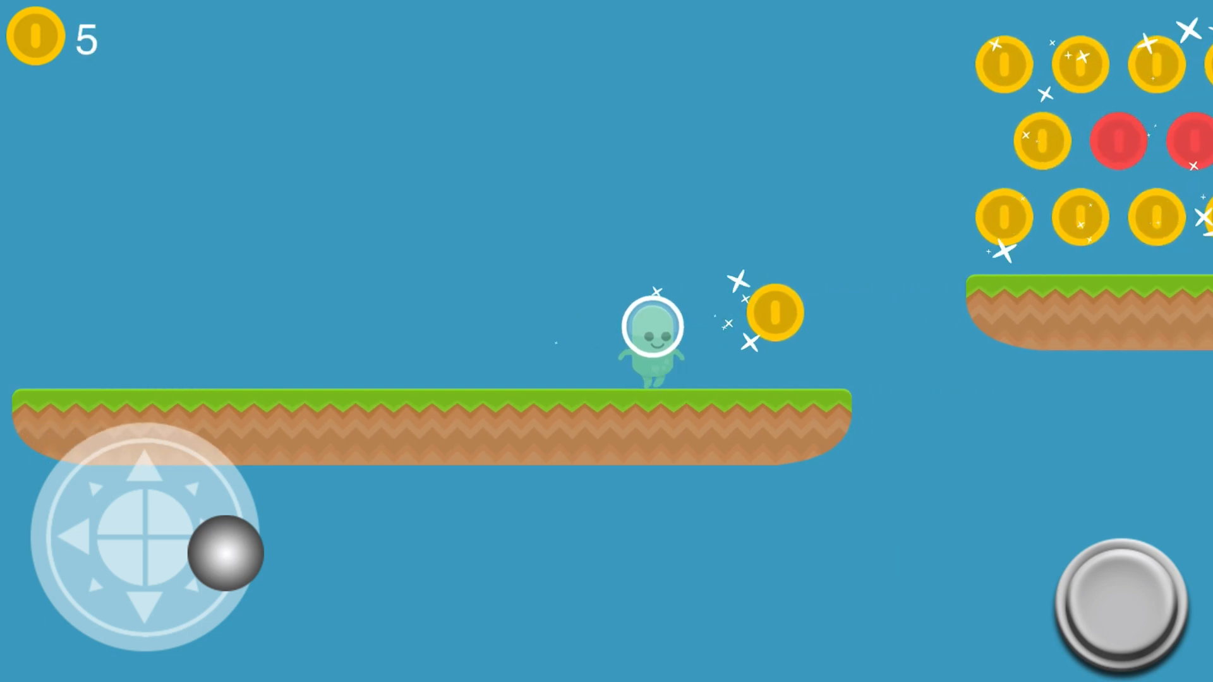